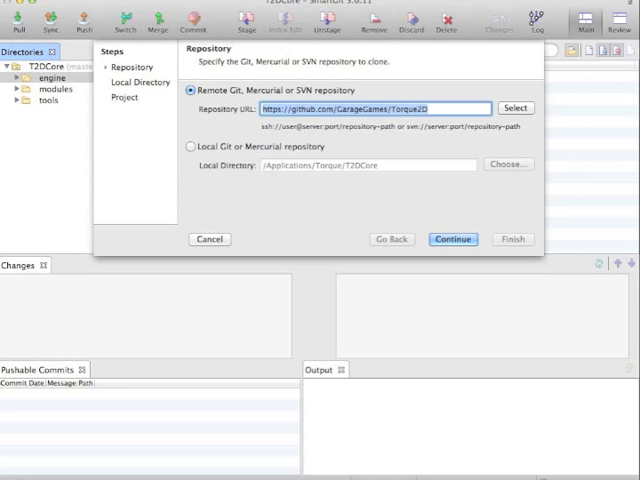
mouse_move(248, 388)
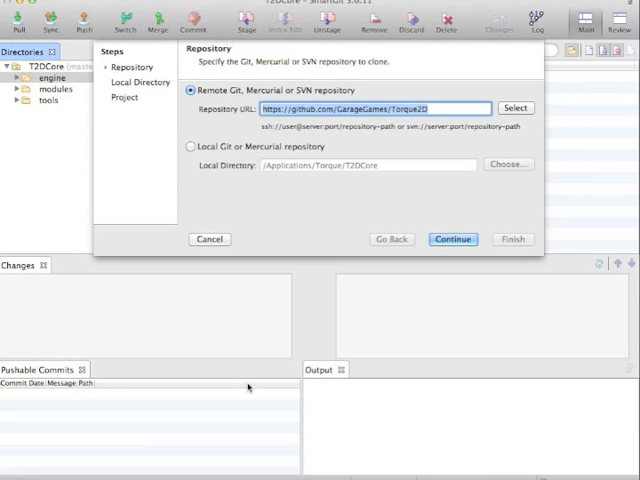
mouse_move(364, 118)
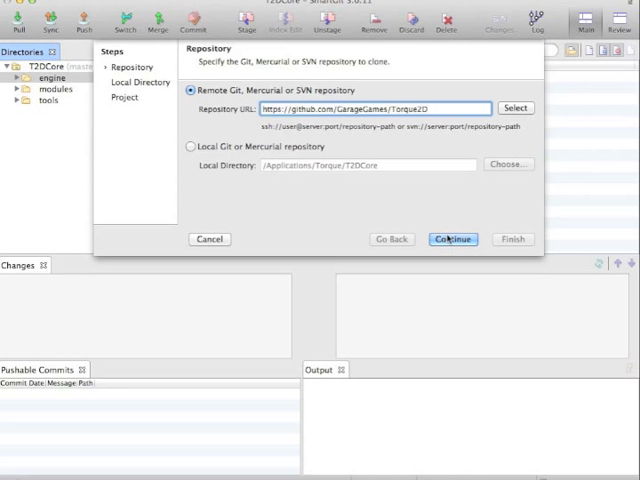
Advance the clone wizard through the local path /Applications/Torque/Torque2D to the project options.
left_click(452, 240)
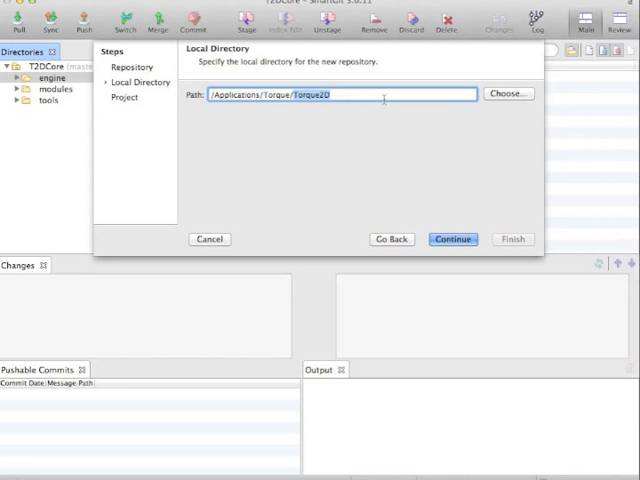
mouse_move(430, 204)
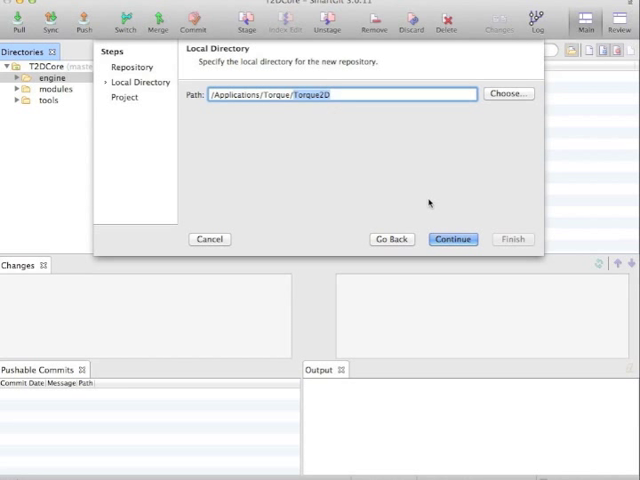
left_click(452, 240)
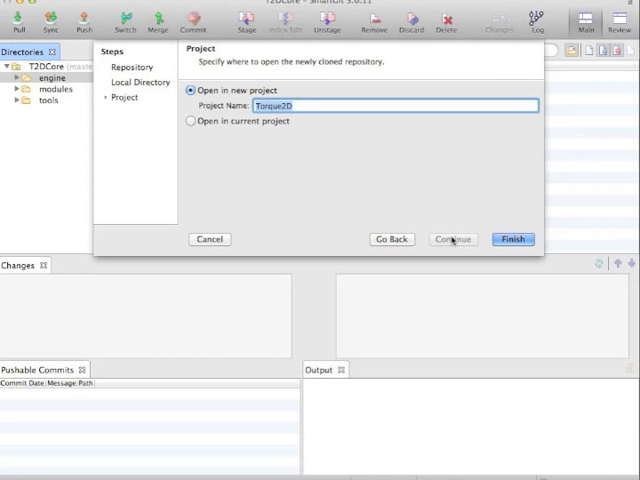
mouse_move(438, 152)
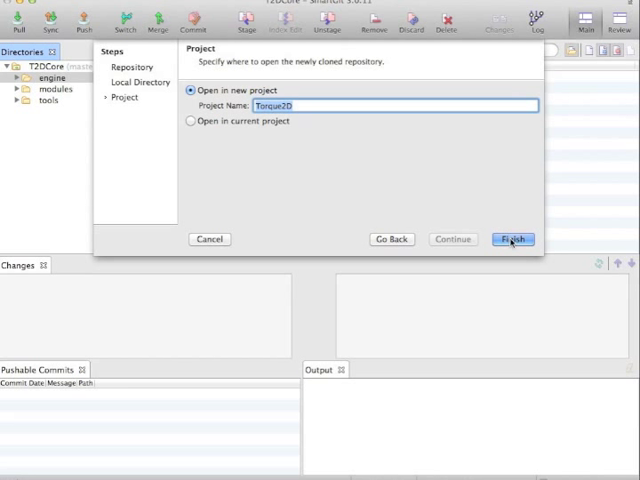
Finish the wizard to begin cloning into /Applications/Torque/Torque2D.
left_click(512, 240)
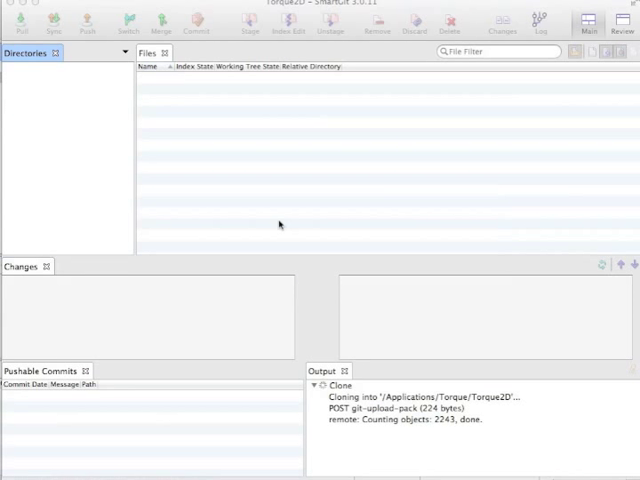
mouse_move(442, 256)
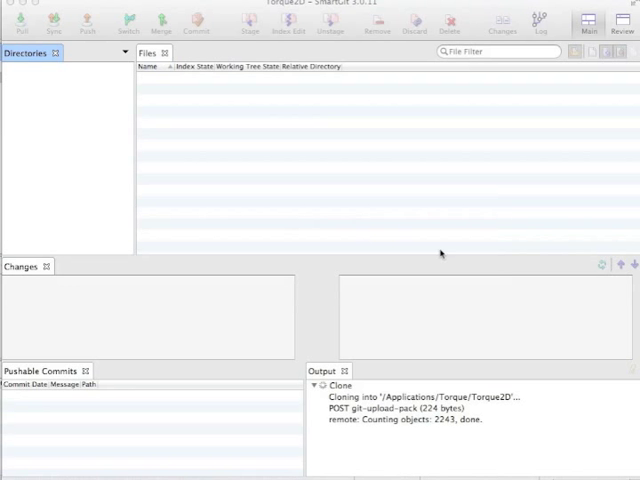
mouse_move(258, 194)
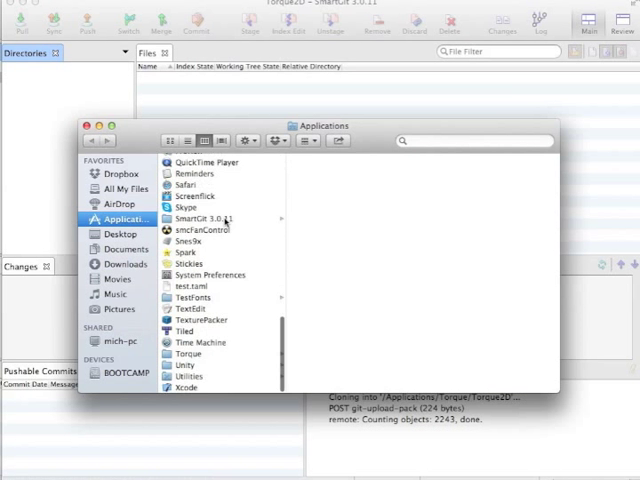
Confirm Applications/Torque now holds a Torque2D folder, then close the Finder window.
left_click(188, 352)
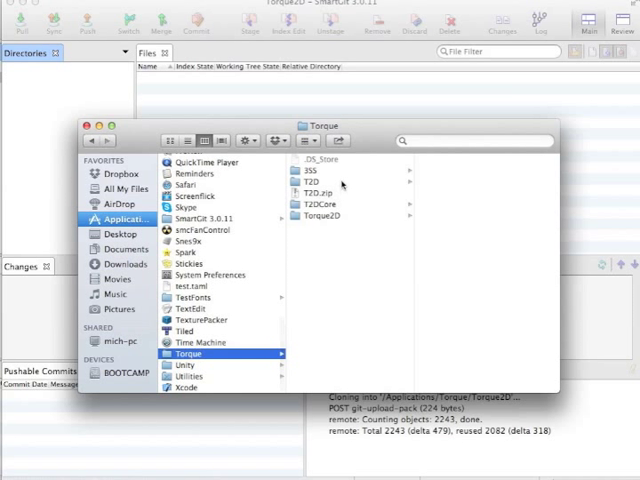
left_click(322, 216)
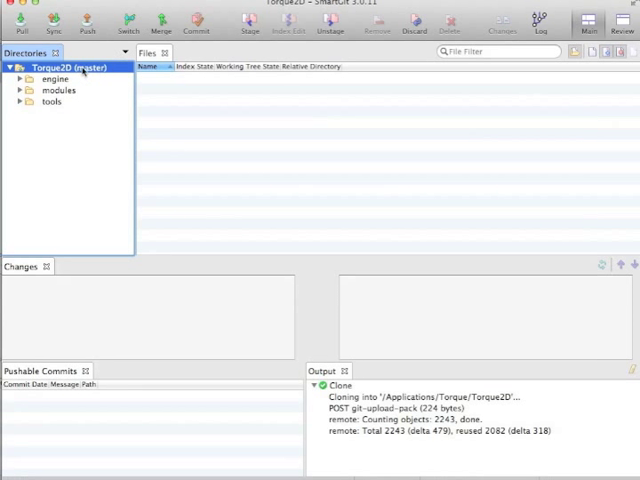
Reveal the Torque2D clone in Finder and look through its modules and tools folders.
right_click(62, 68)
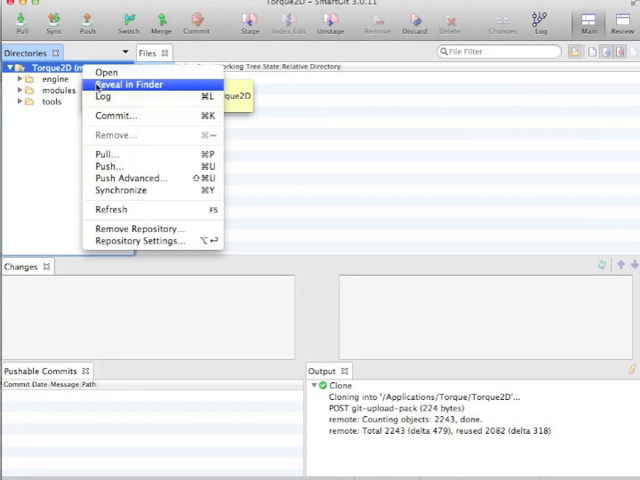
left_click(128, 84)
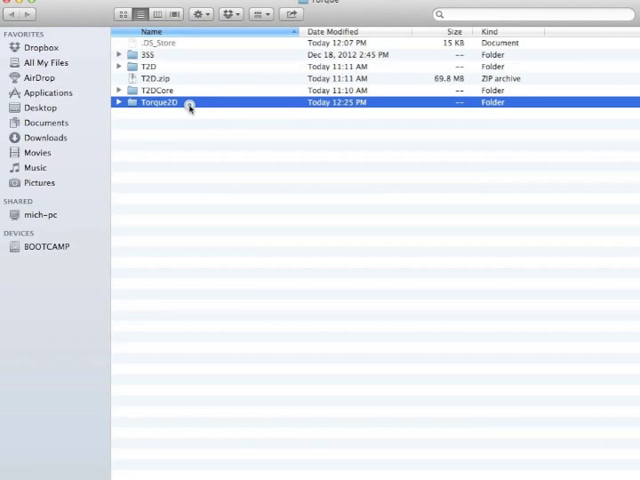
double_click(160, 102)
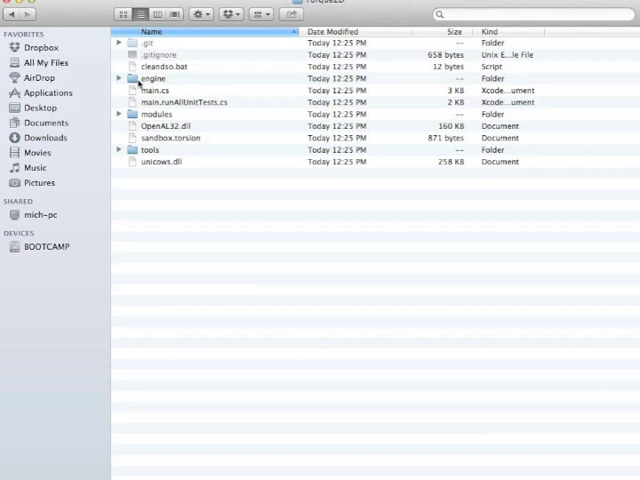
left_click(156, 114)
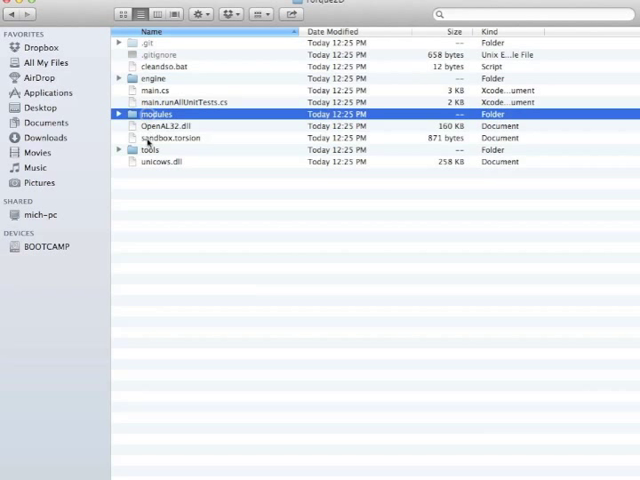
left_click(152, 148)
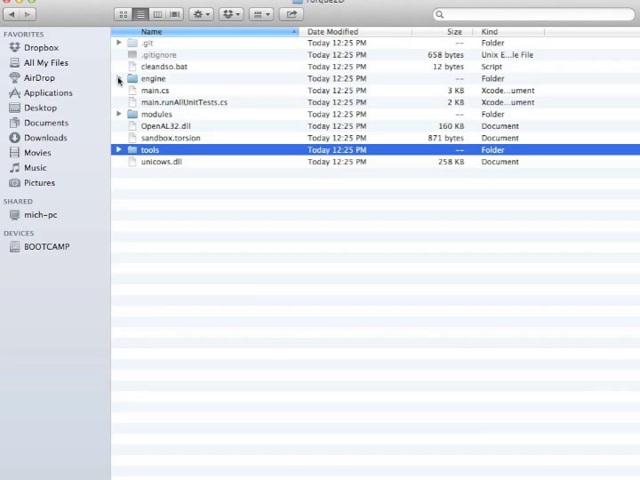
Expand engine > compilers > Xcode and select Torque2D.xcodeproj.
left_click(120, 78)
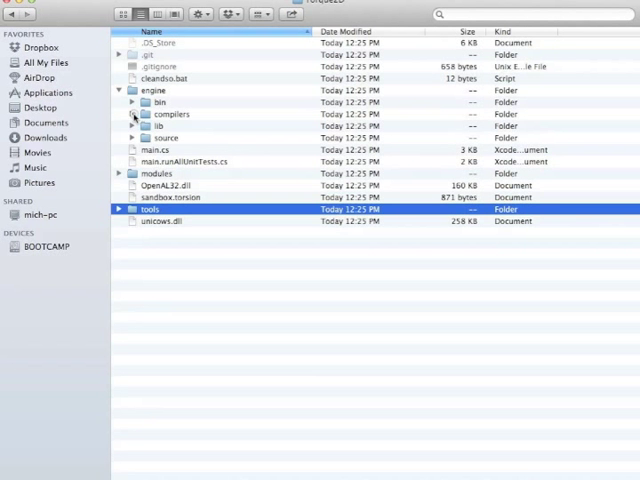
left_click(132, 112)
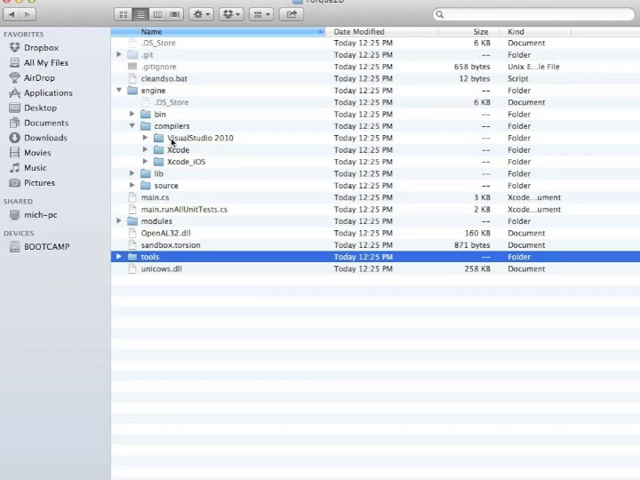
left_click(146, 160)
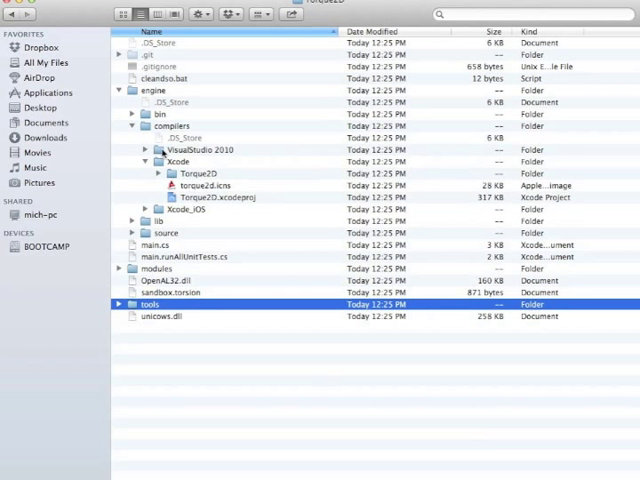
mouse_move(196, 204)
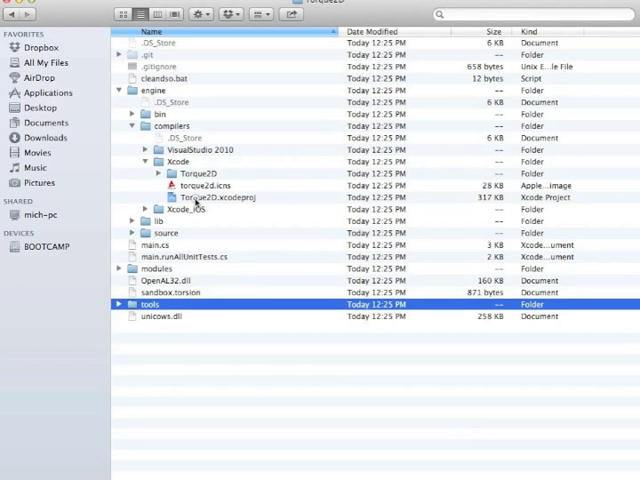
left_click(216, 196)
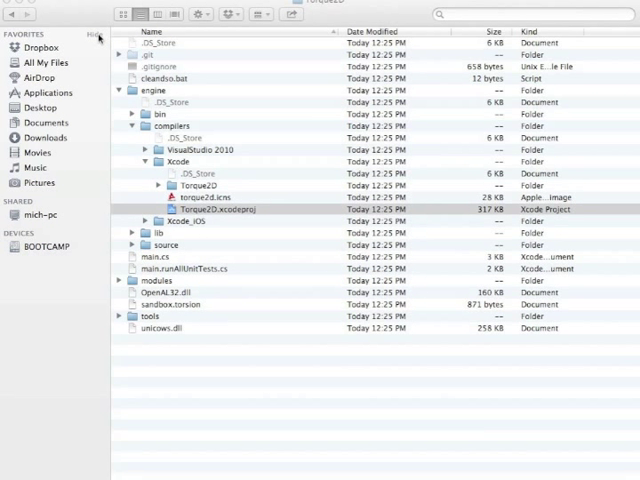
Open Torque2D.xcodeproj in Xcode and build the Torque2D target.
double_click(204, 208)
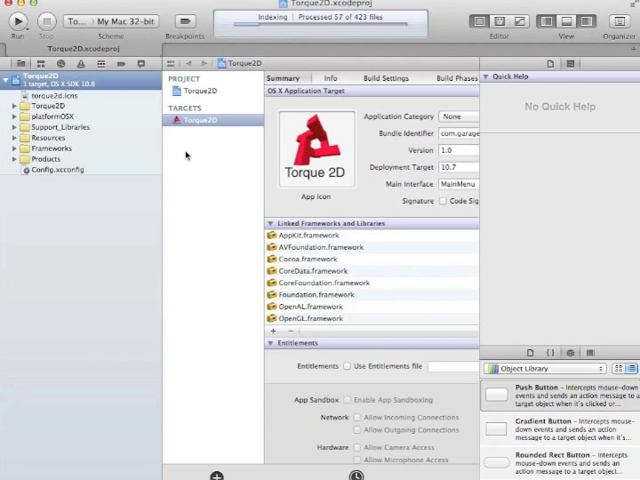
left_click(16, 20)
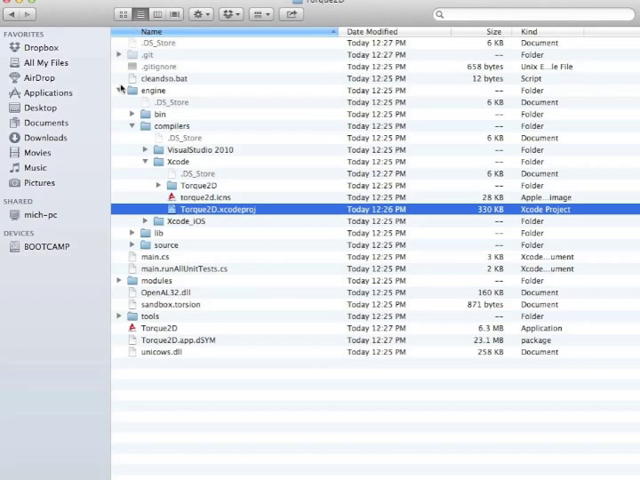
Collapse engine and select the newly built Torque2D application at the clone's top level.
left_click(120, 90)
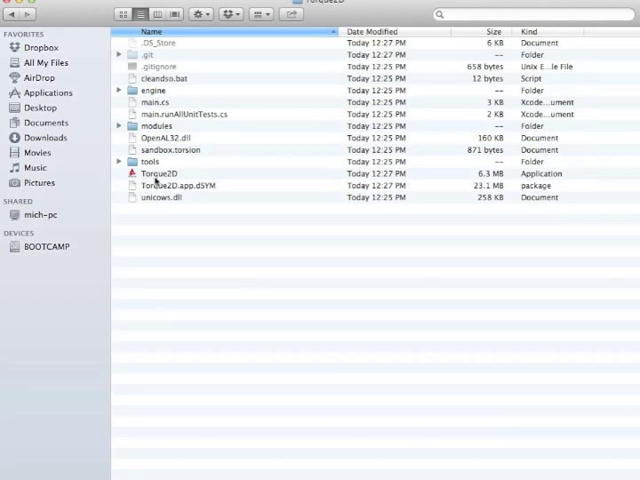
left_click(164, 172)
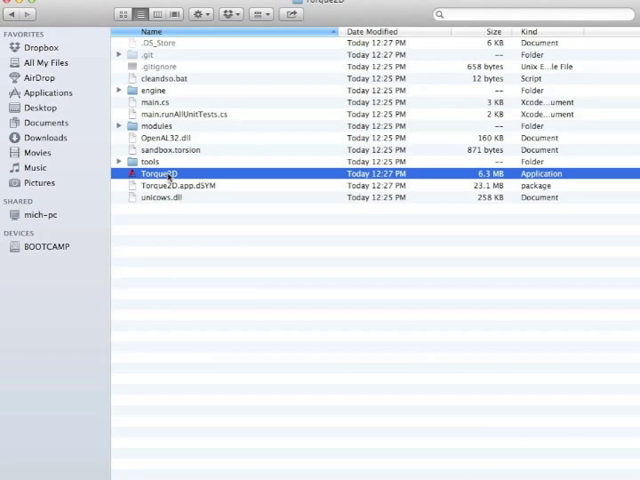
mouse_move(196, 200)
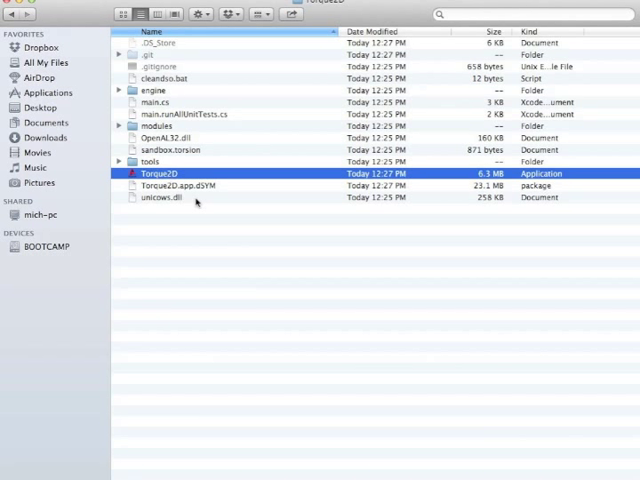